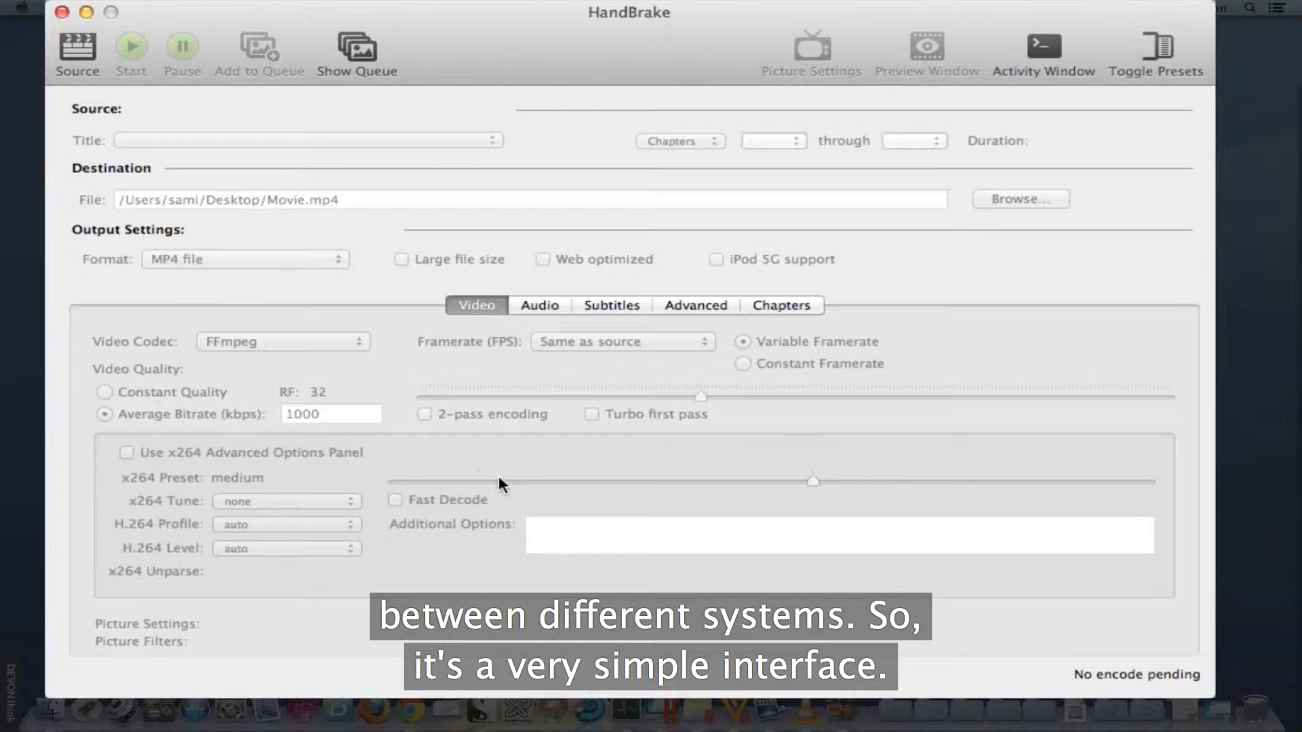
mouse_move(93, 107)
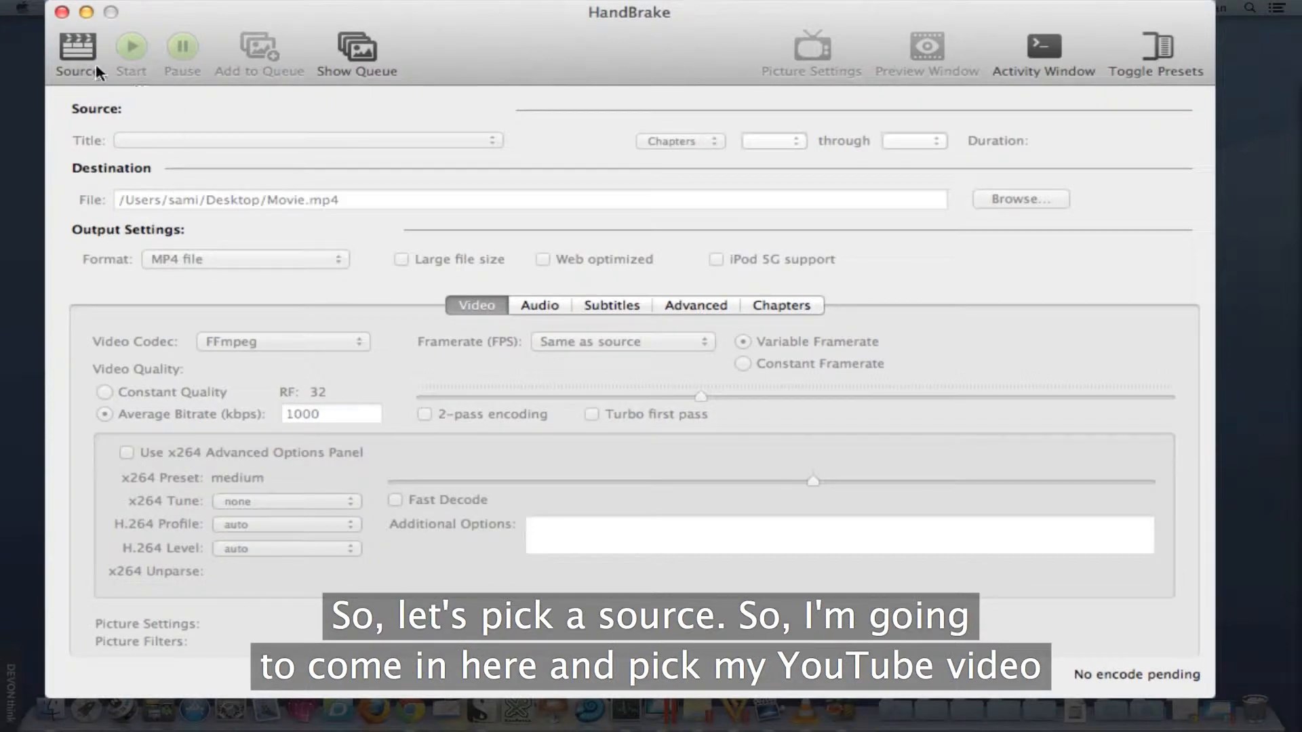
Load 'first time setup - youtube.mp4' as source and start choosing the destination.
left_click(76, 52)
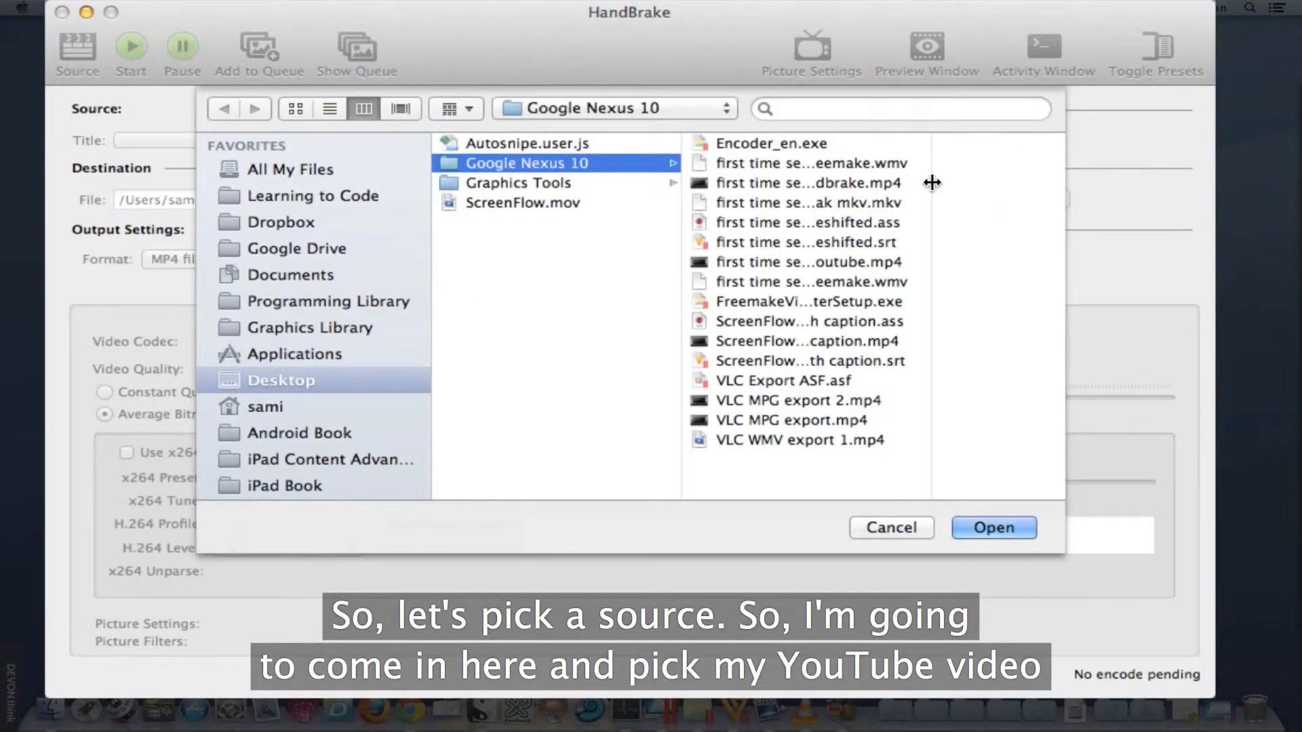
left_click(532, 262)
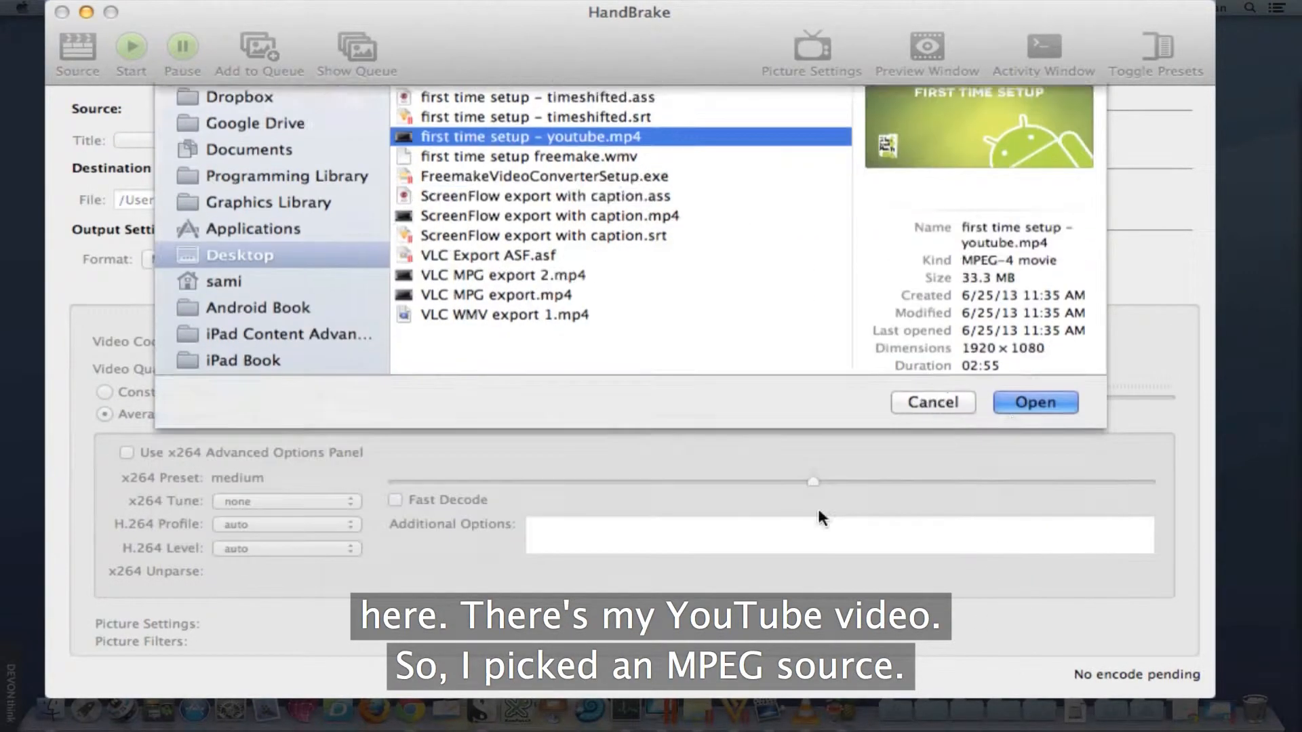
left_click(1035, 401)
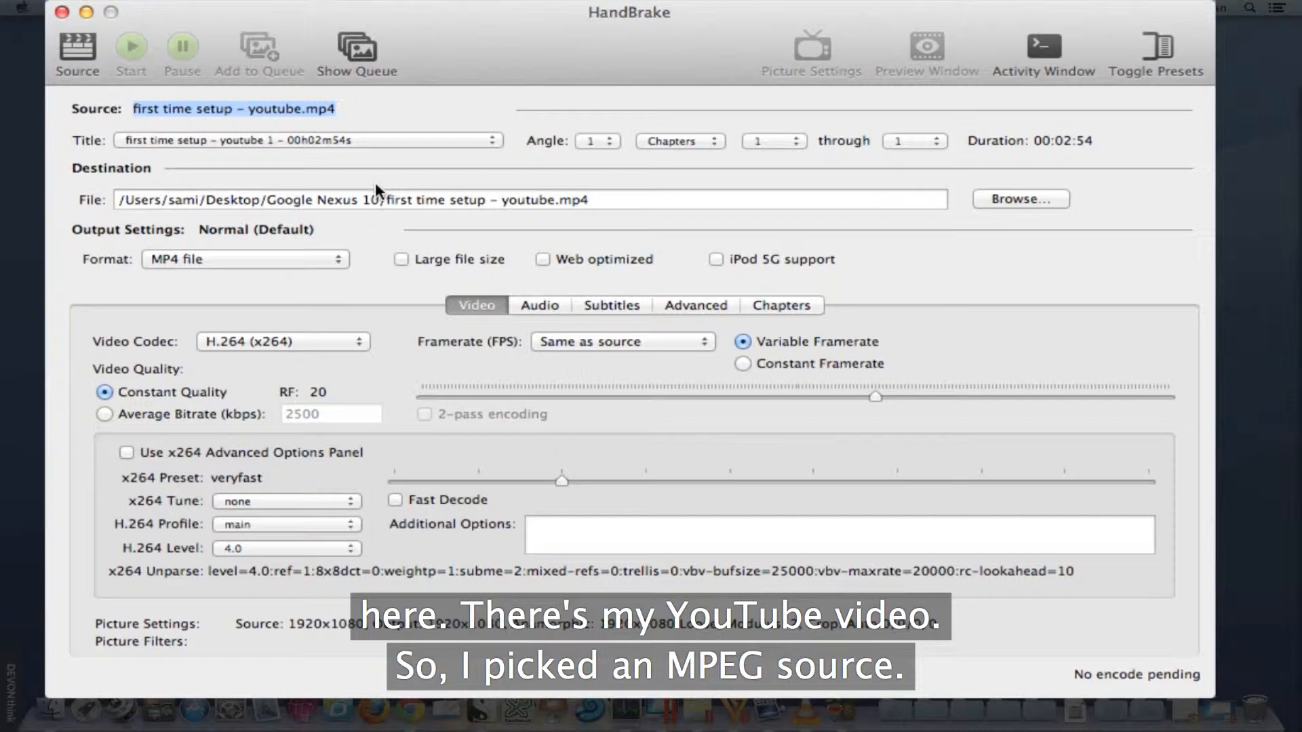
left_click(1020, 198)
type("first time setup – handbrake s")
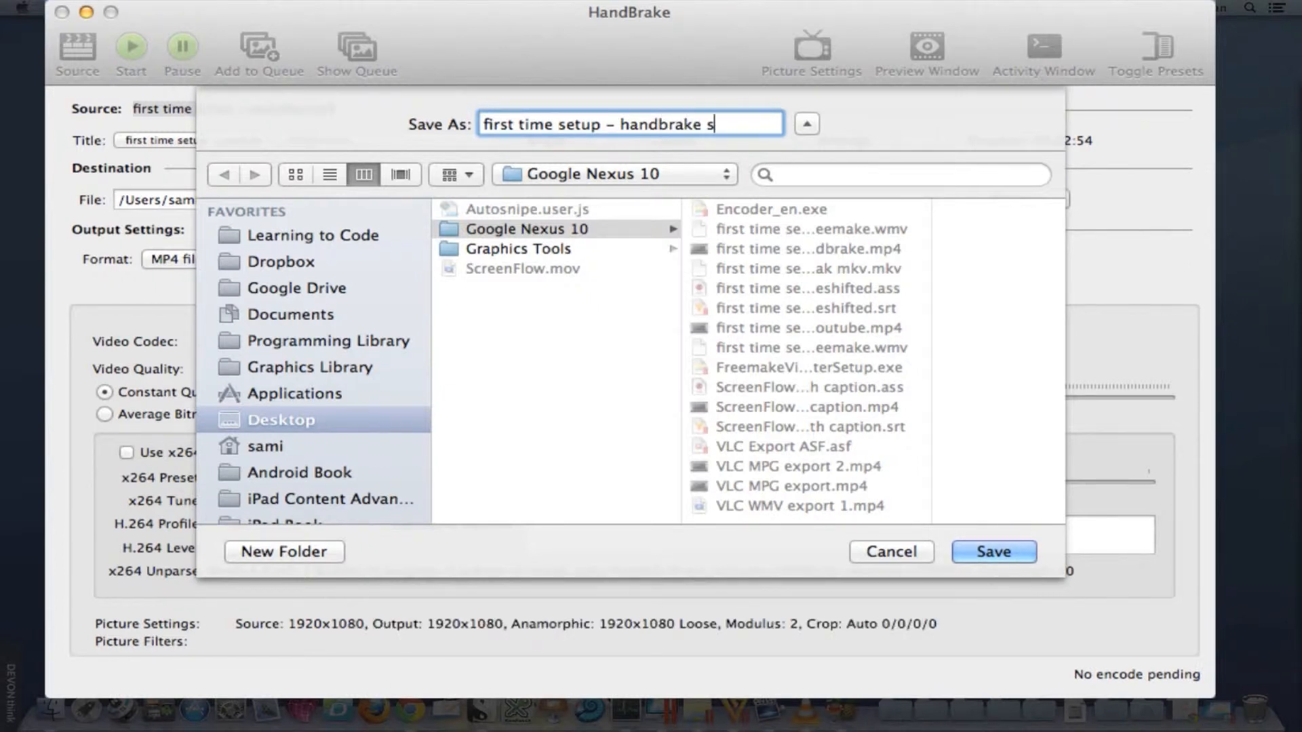
Save the output as 'first time setup - handbrake subtitle' in the Google Nexus 10 folder.
type("ubtitle")
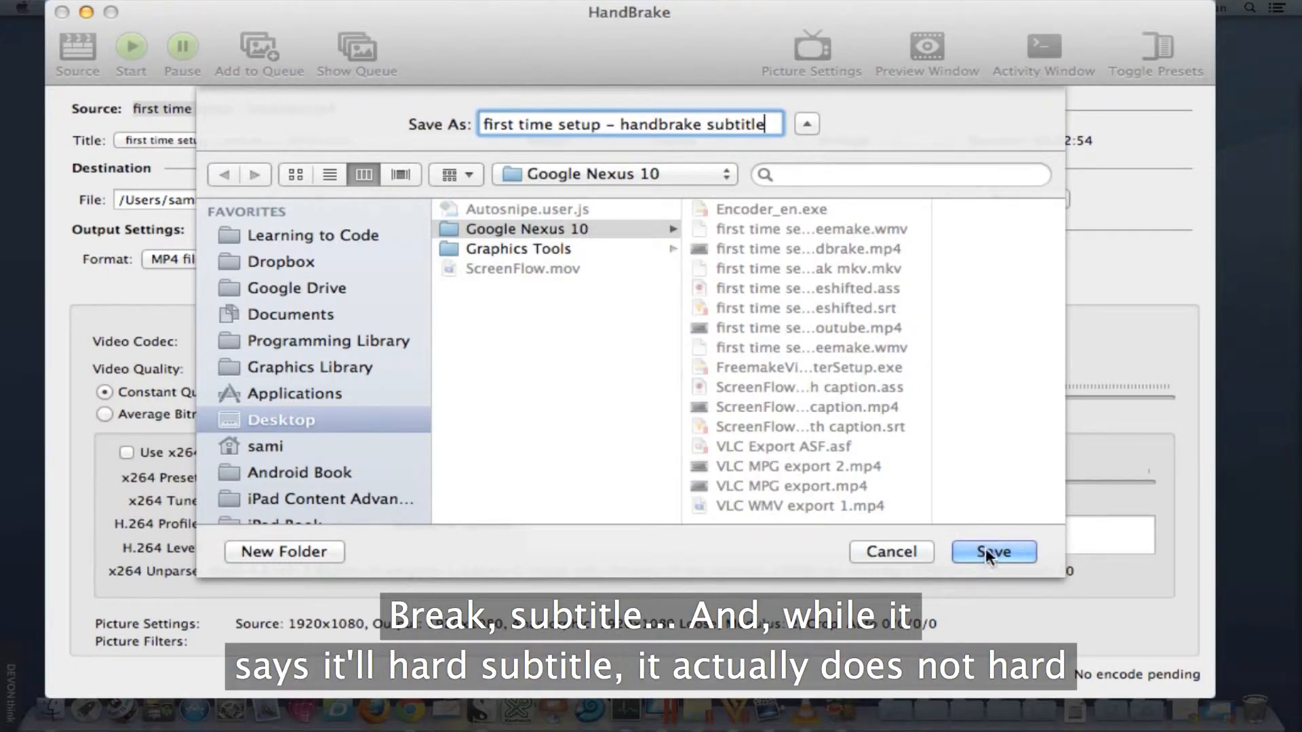
left_click(993, 552)
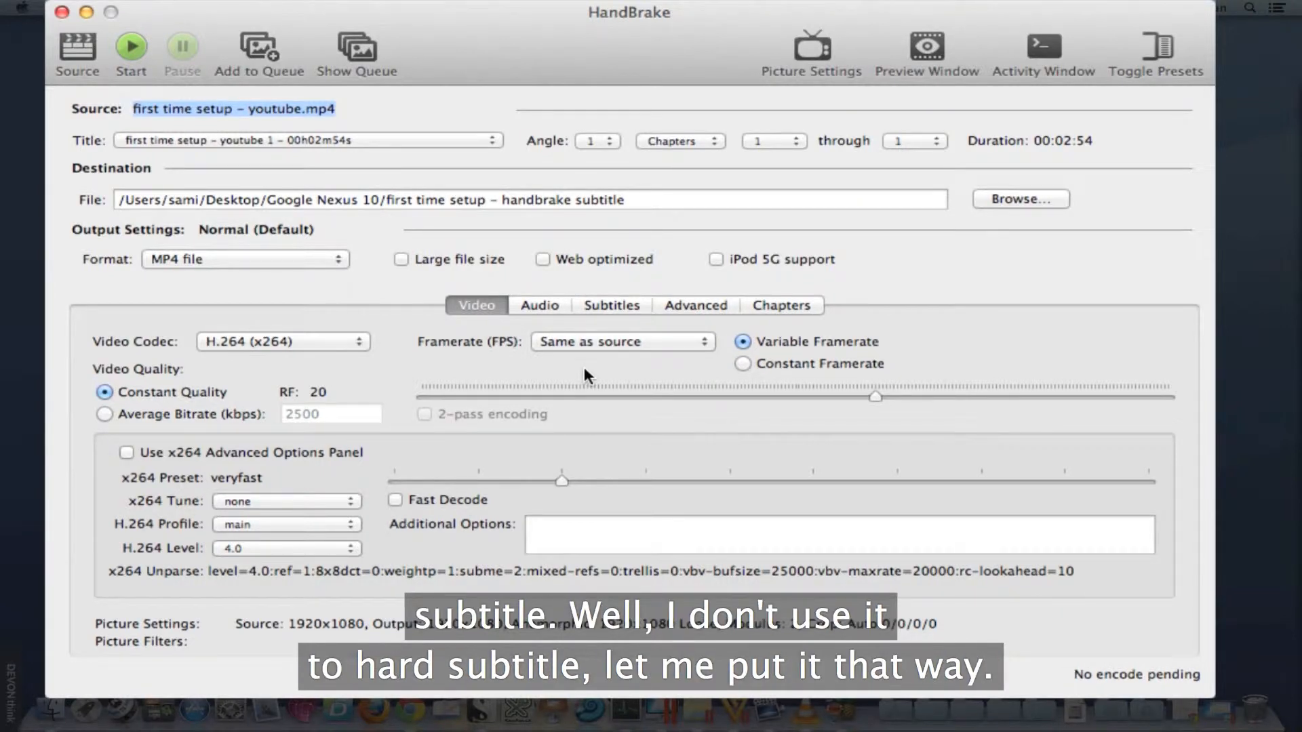
mouse_move(473, 330)
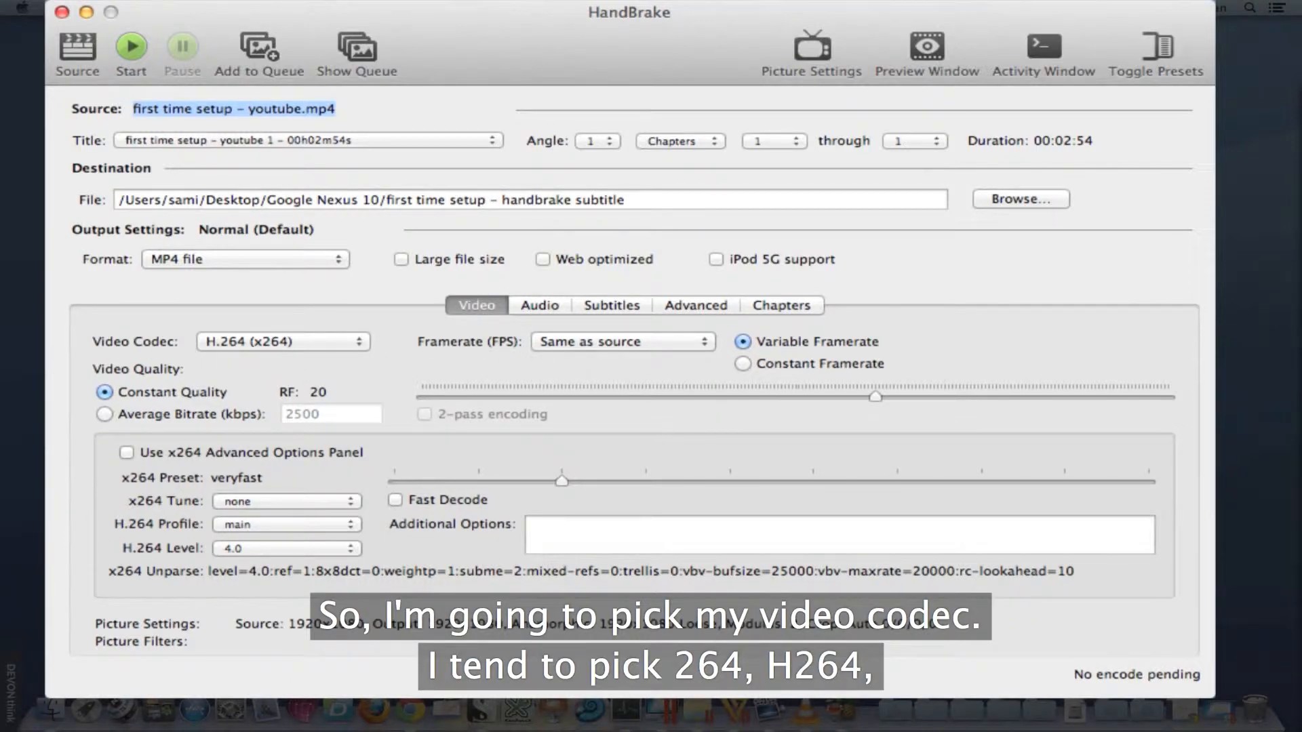
Keep H.264 (x264) as the video codec and move to the subtitle track settings.
left_click(282, 342)
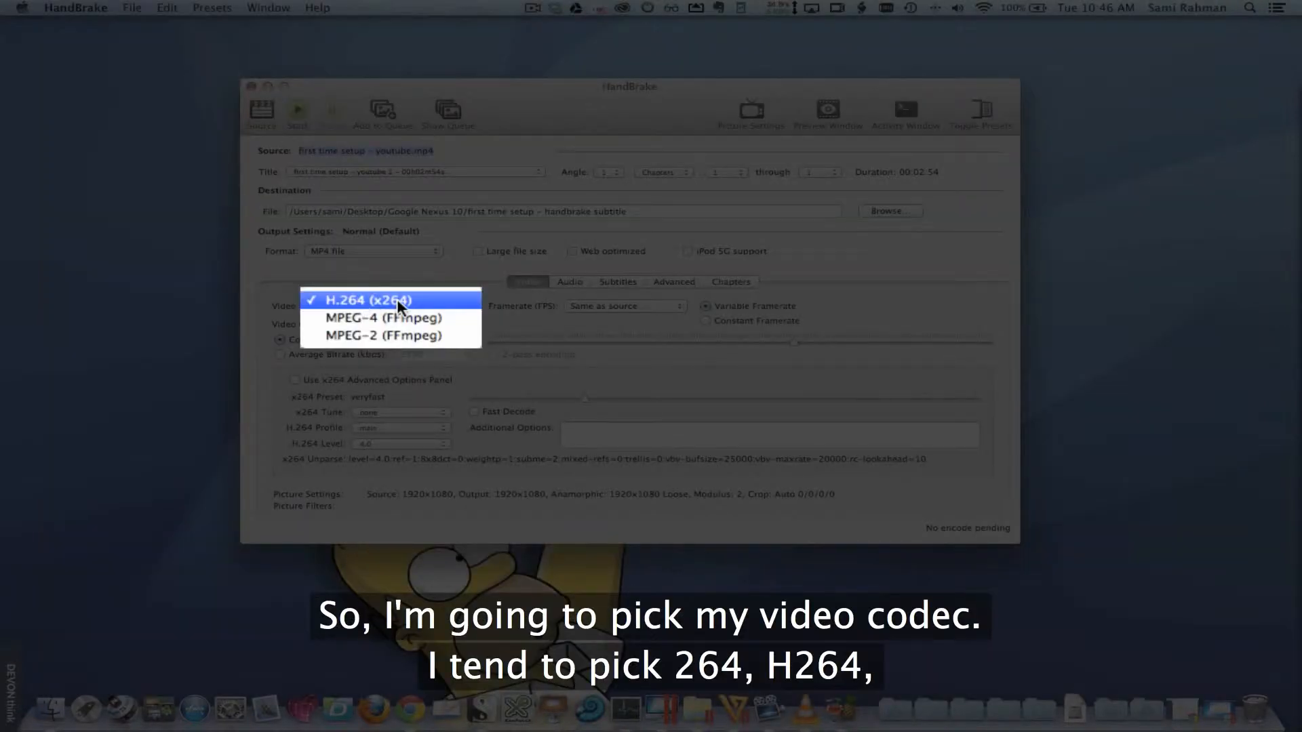
mouse_move(363, 309)
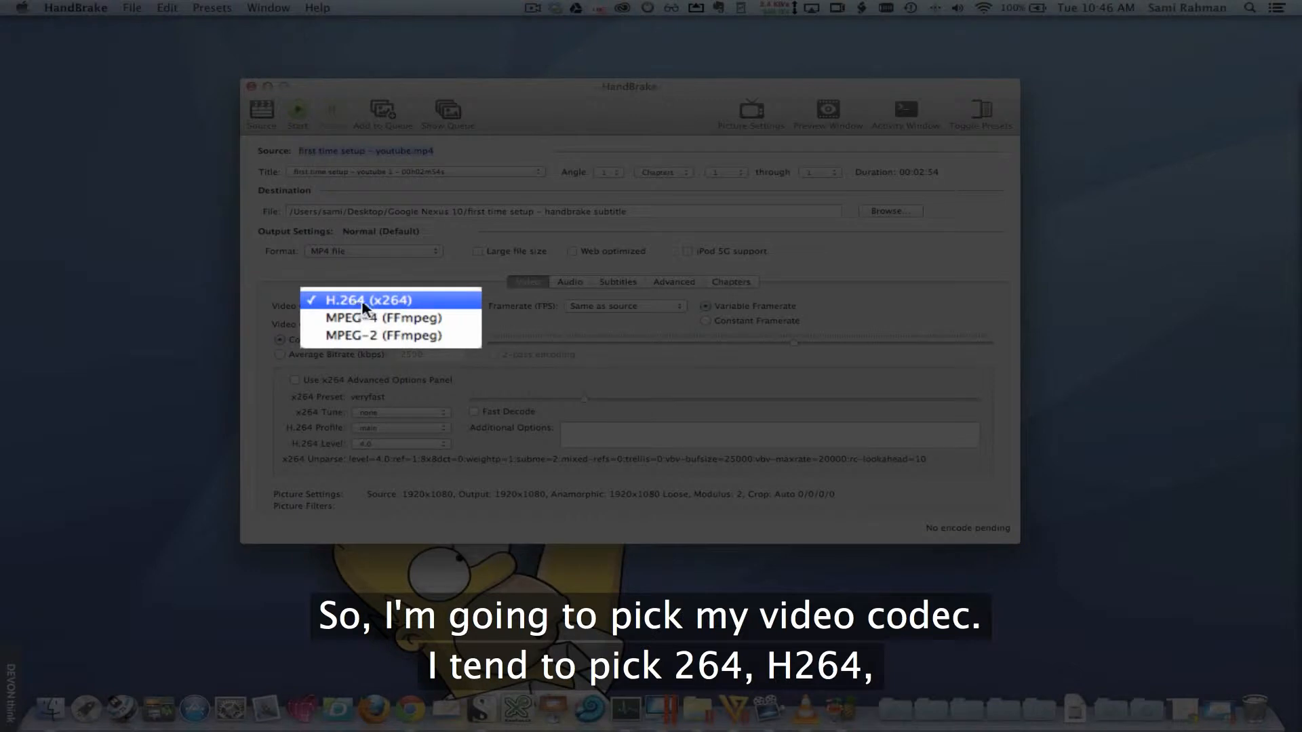
left_click(362, 300)
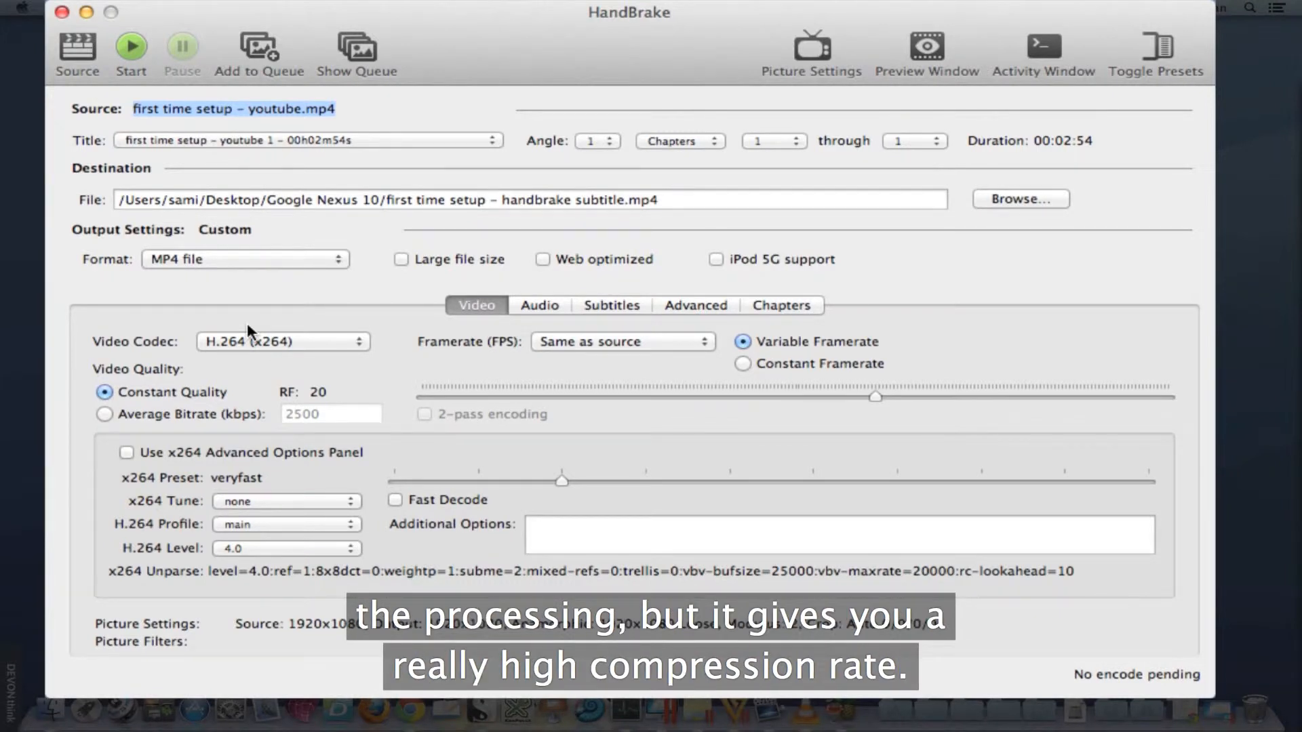
left_click(539, 305)
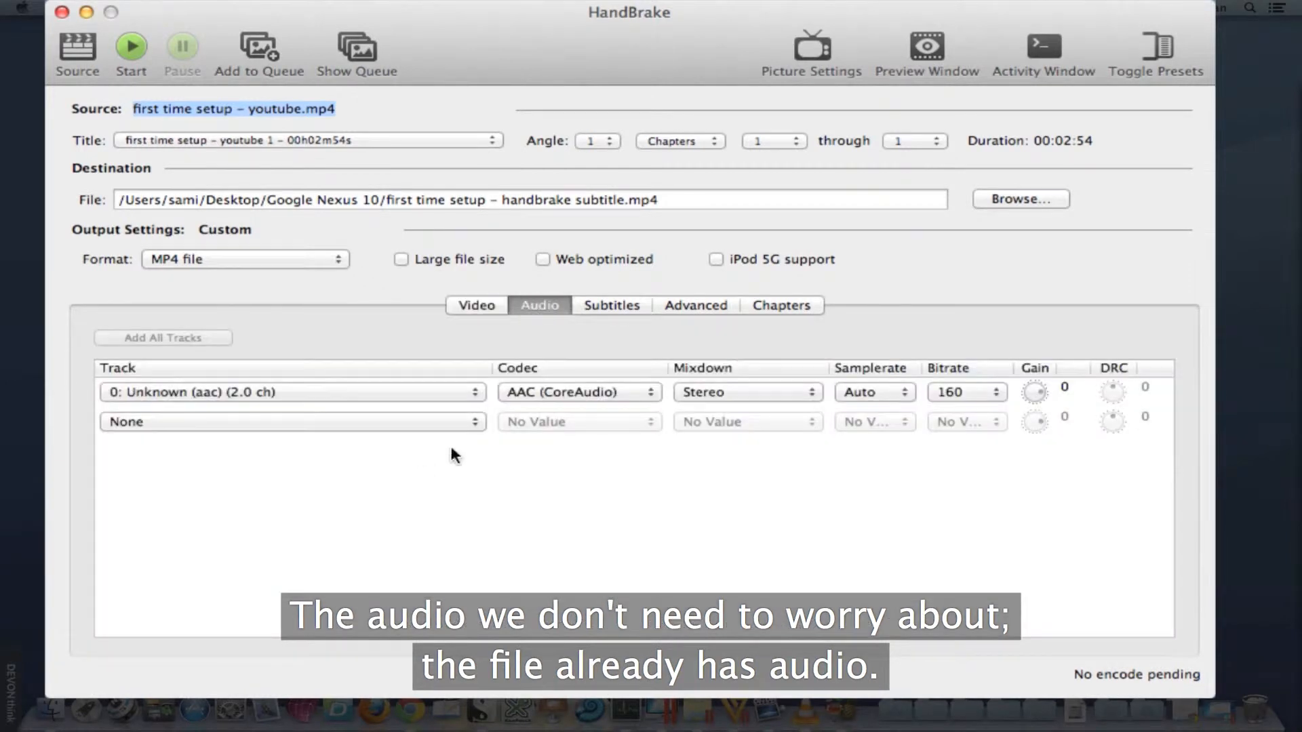
left_click(611, 305)
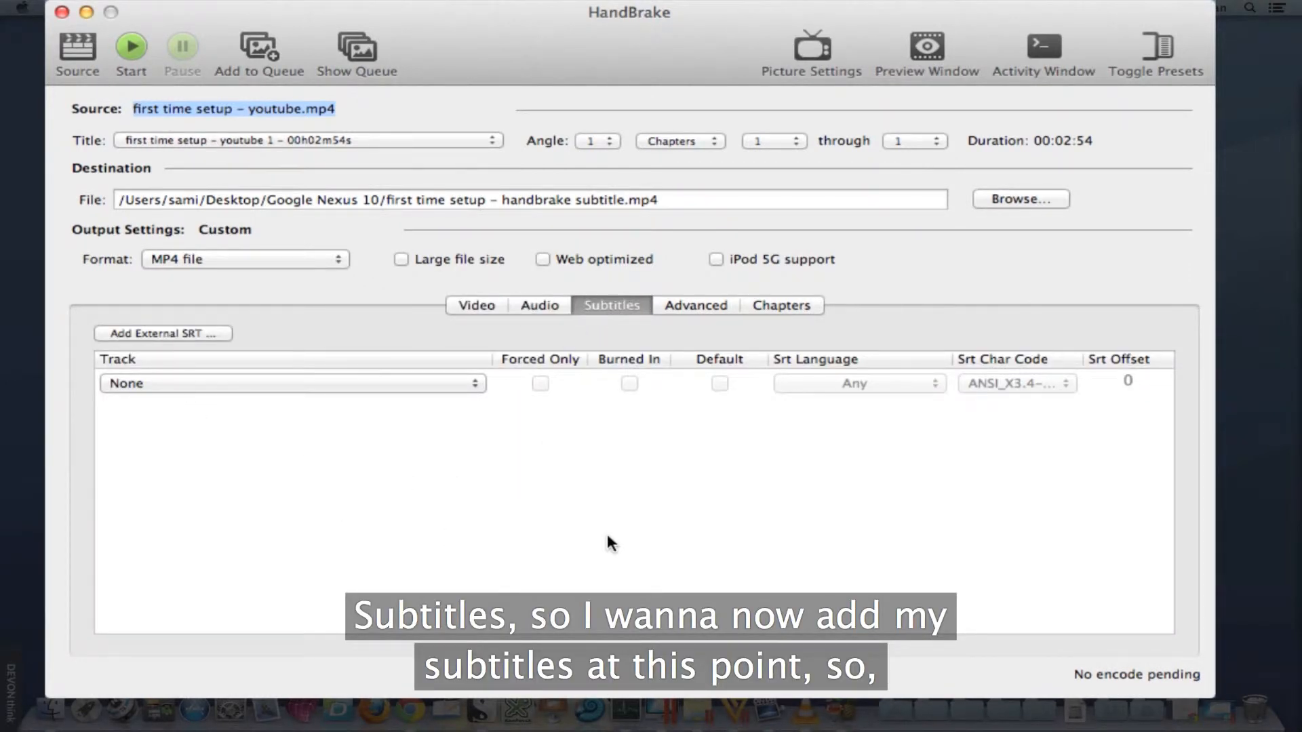
Add the time-shifted SRT file as an external subtitle track.
left_click(163, 334)
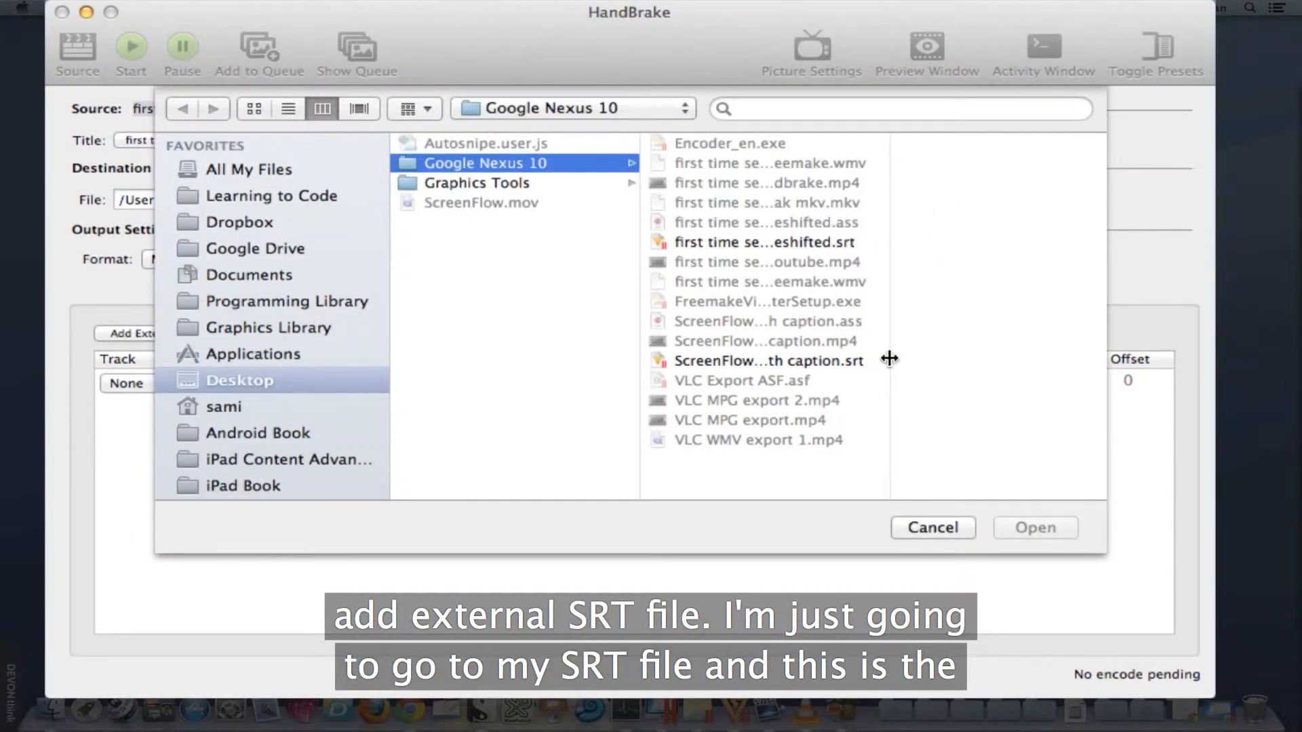
left_click(763, 241)
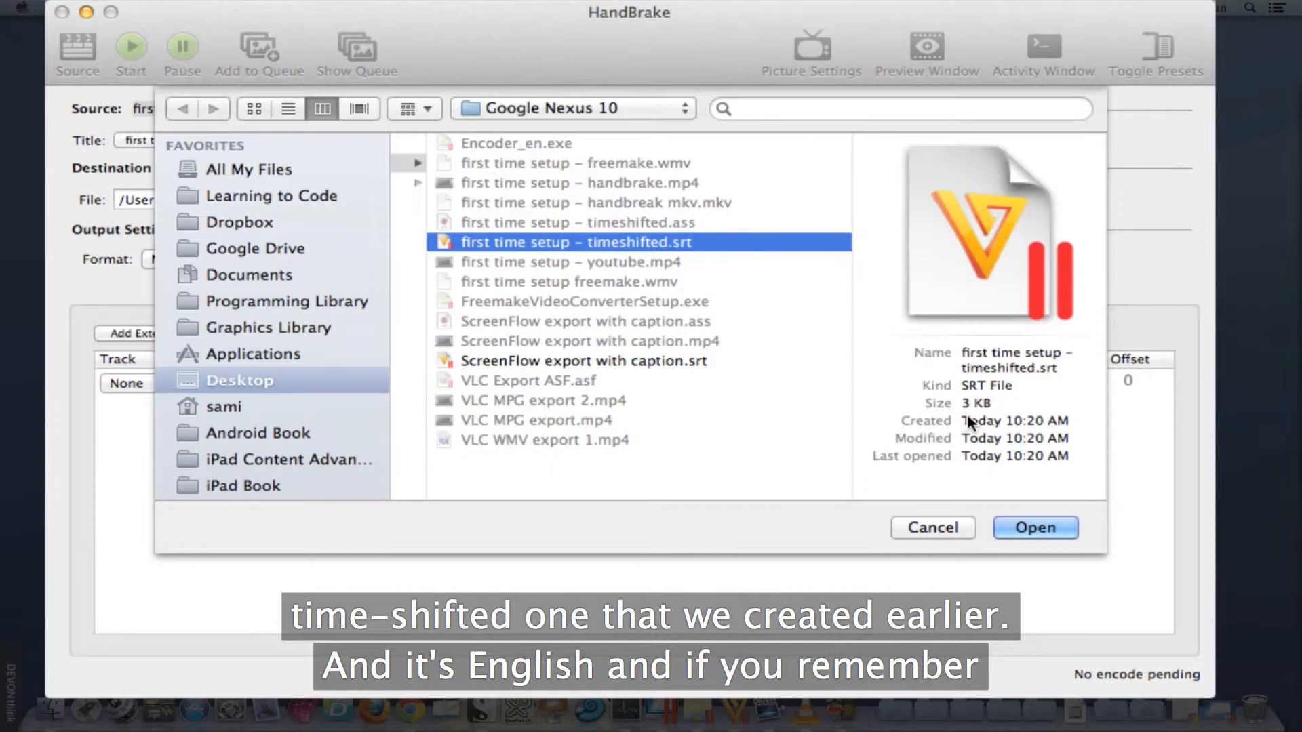
left_click(1033, 527)
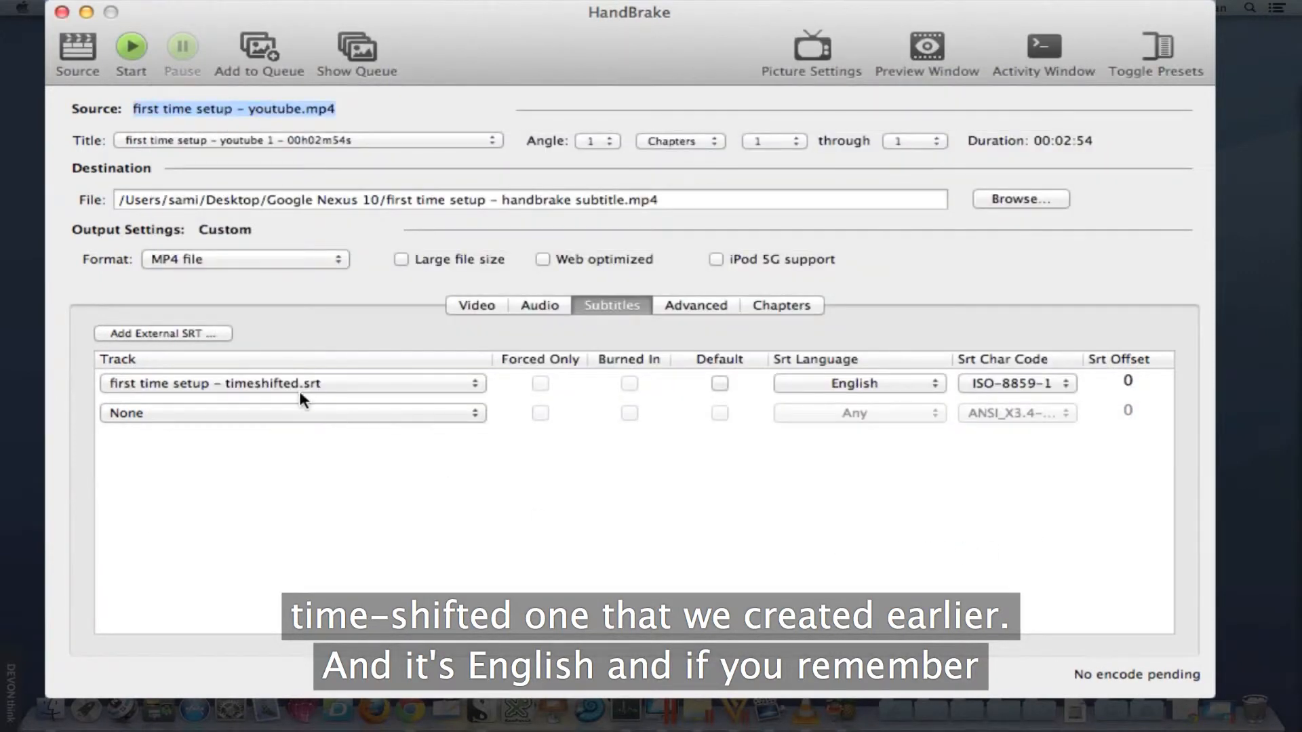
Set the SRT track to UTF-8 encoding, English language, and make it the default subtitle.
left_click(1016, 382)
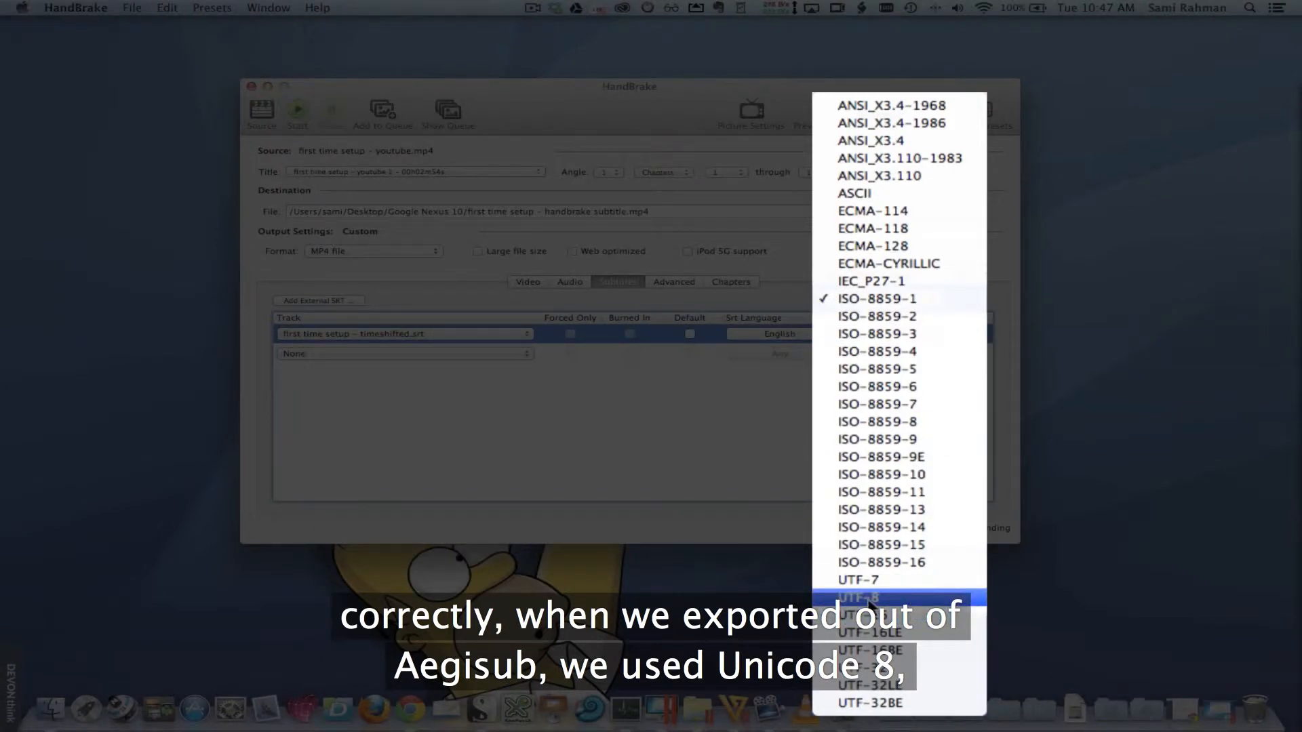
left_click(857, 598)
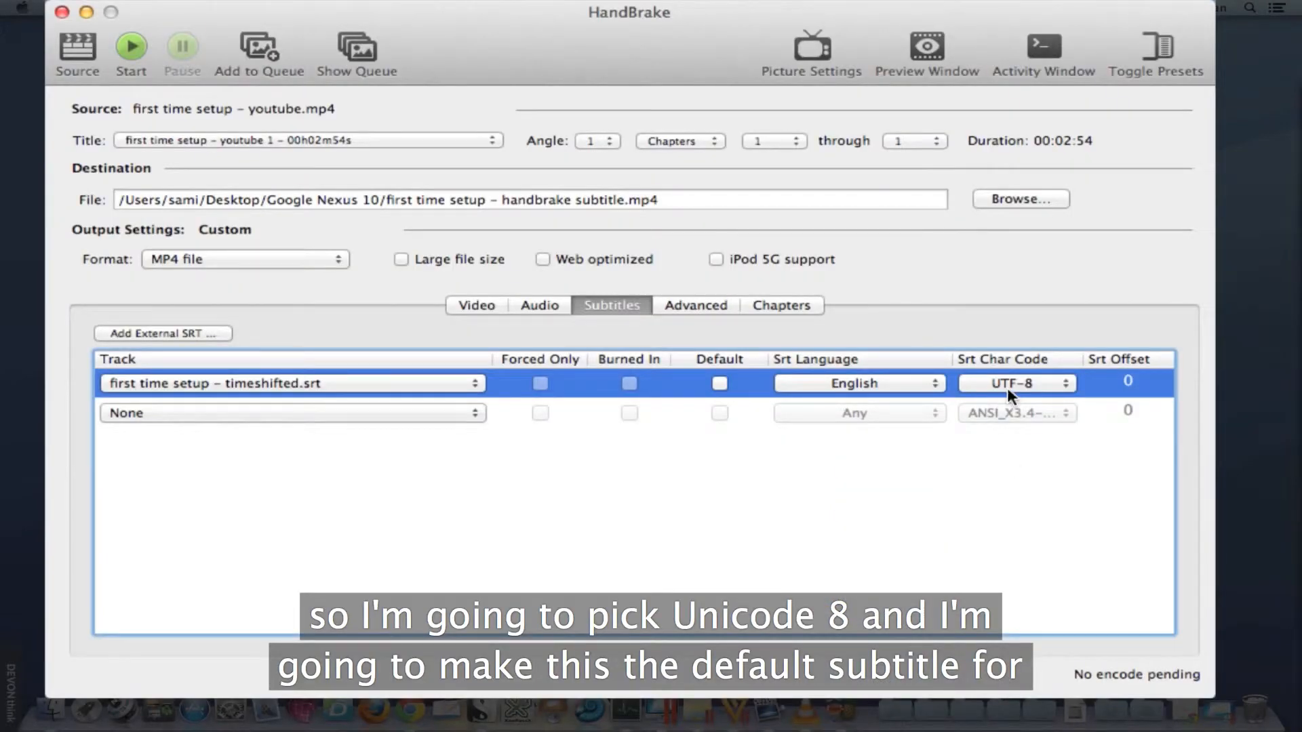
left_click(719, 383)
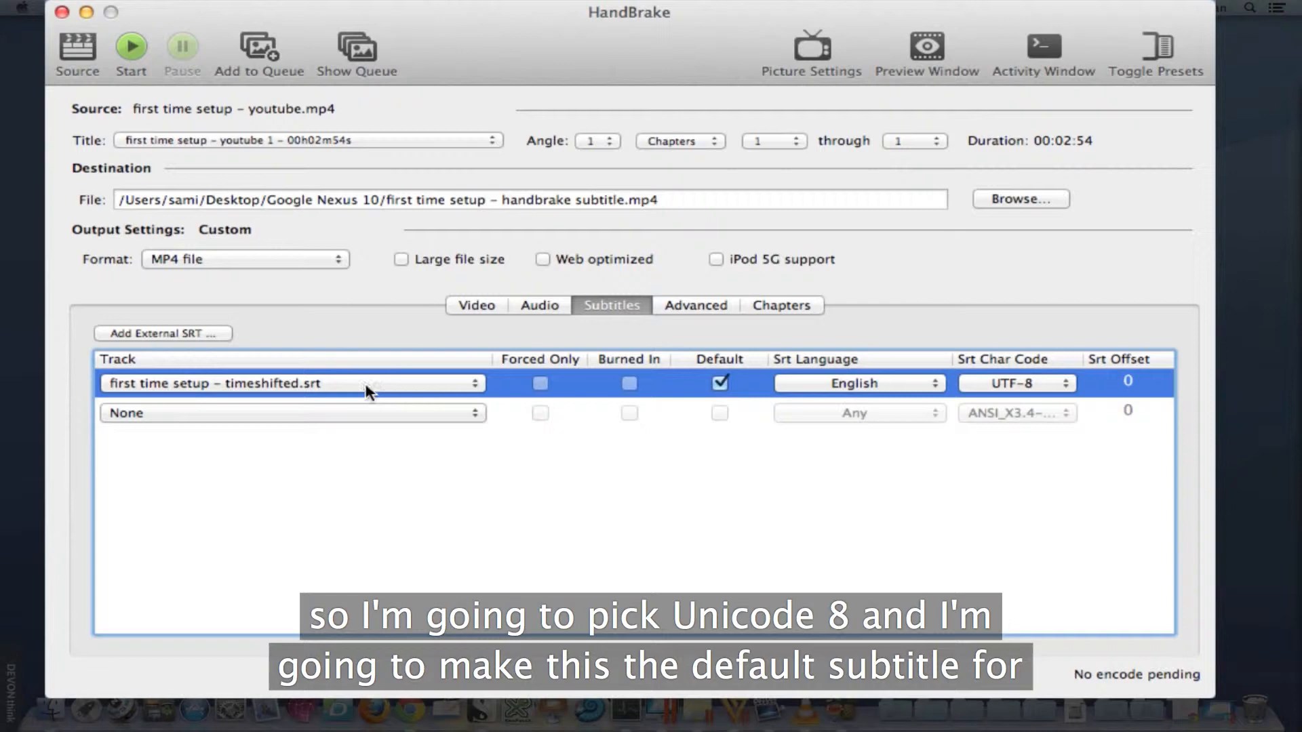
mouse_move(394, 372)
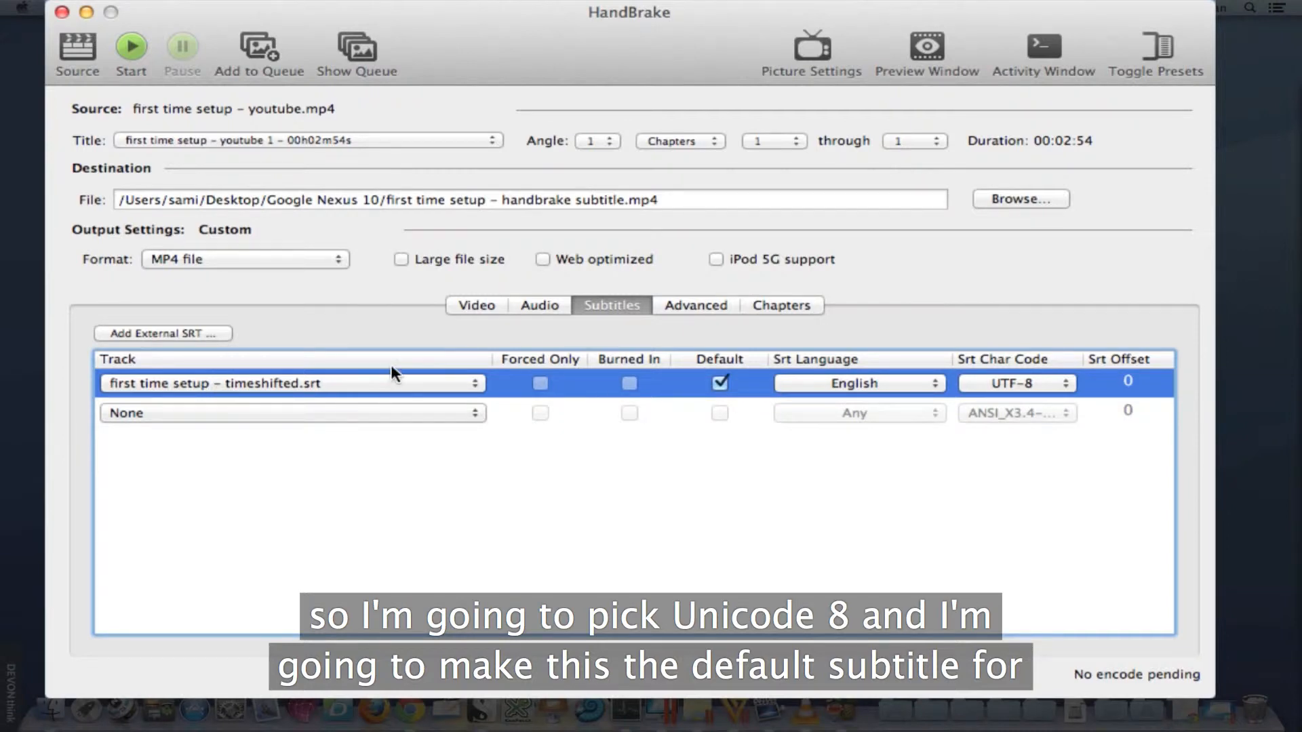
left_click(858, 383)
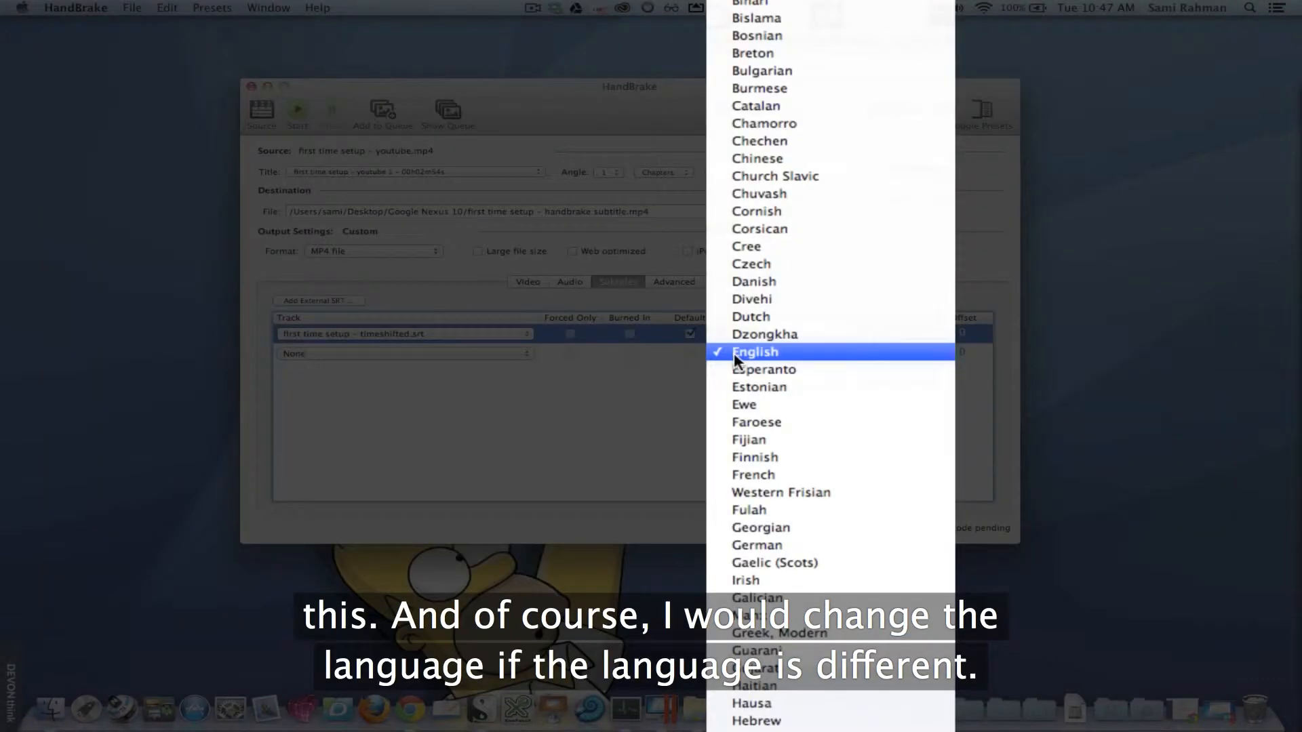
left_click(754, 352)
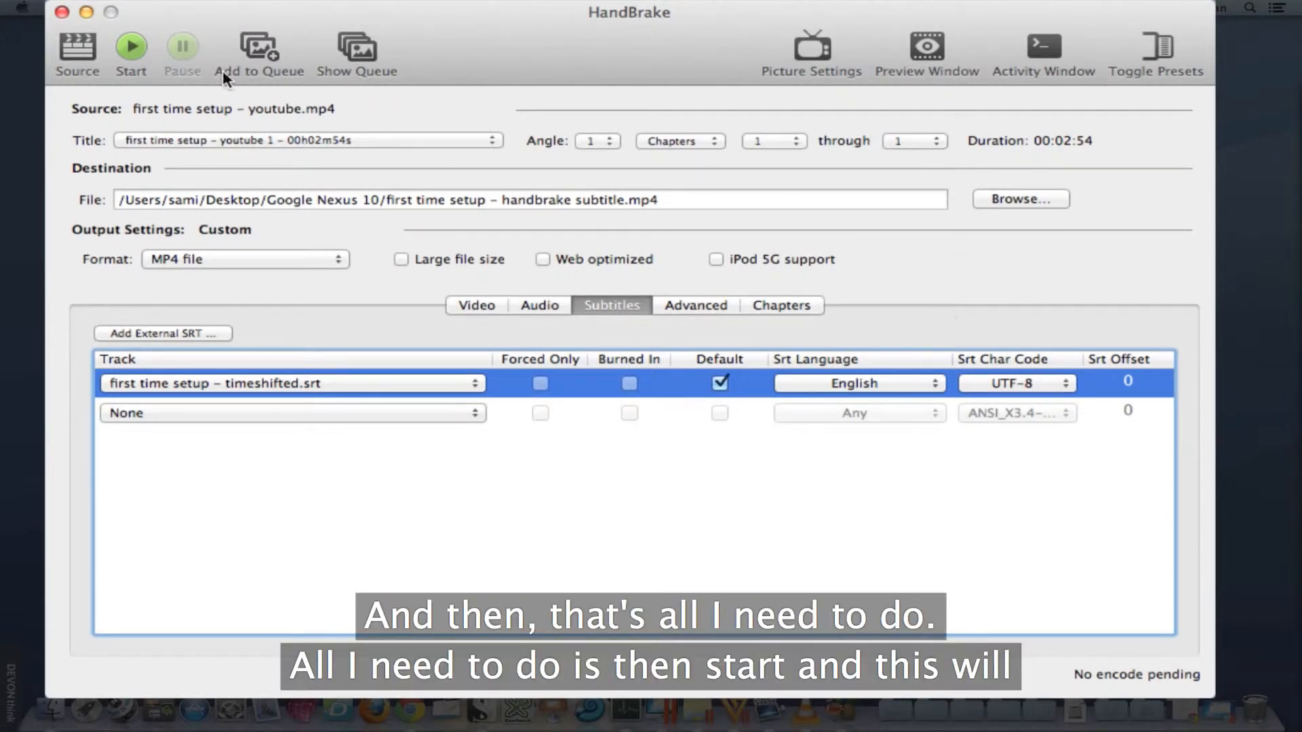
Start the encode and let the HandBrake queue run to completion.
left_click(130, 46)
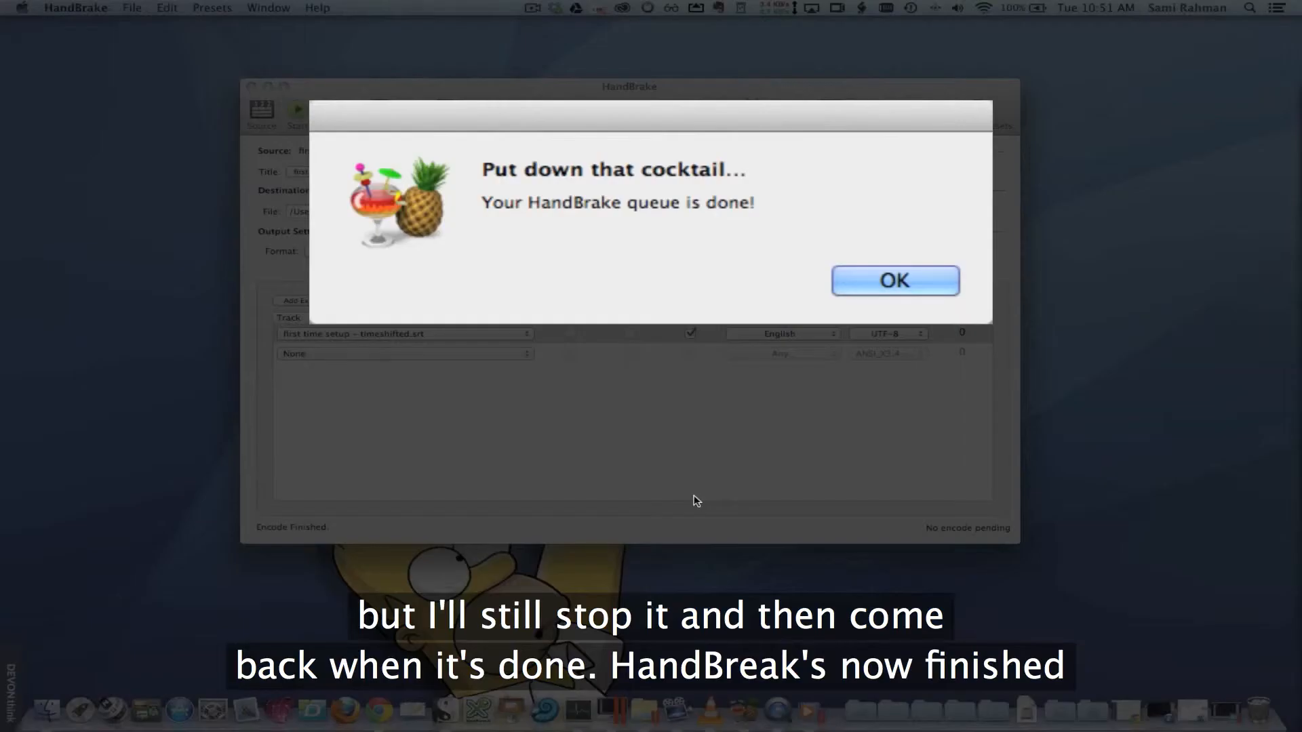
mouse_move(715, 231)
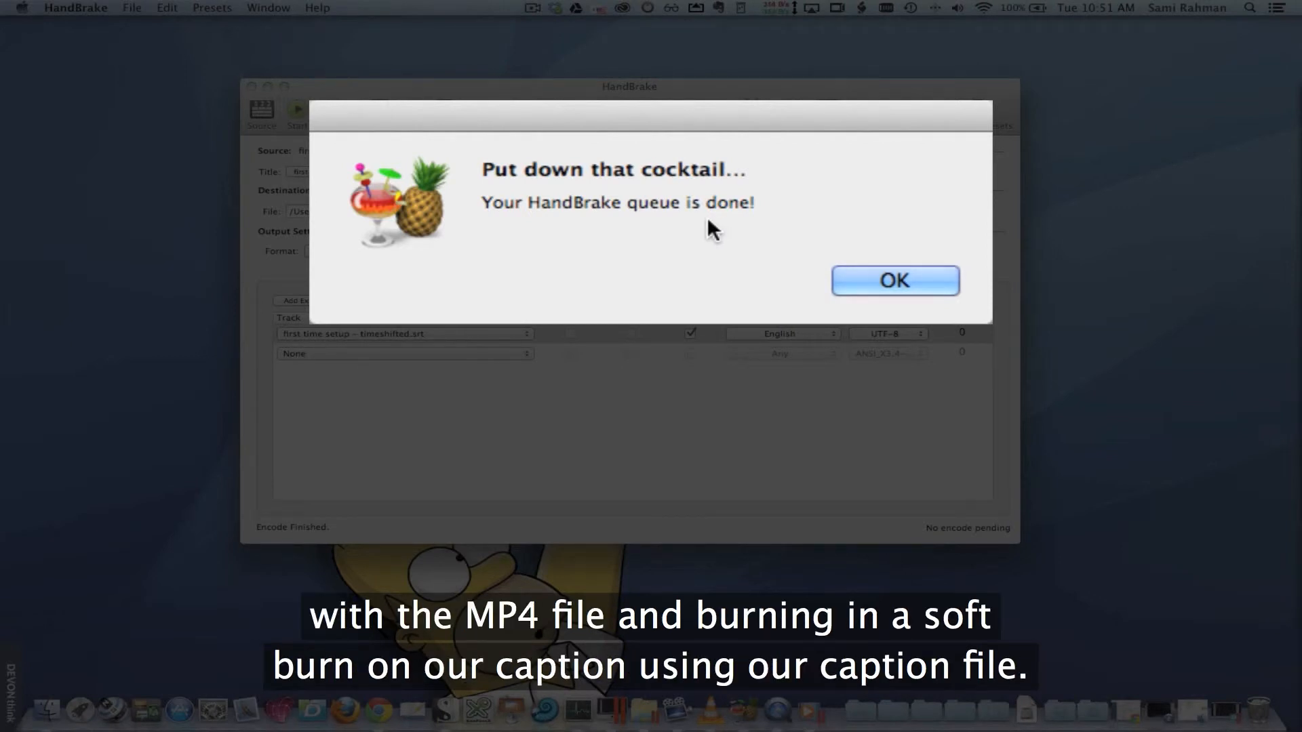
mouse_move(659, 280)
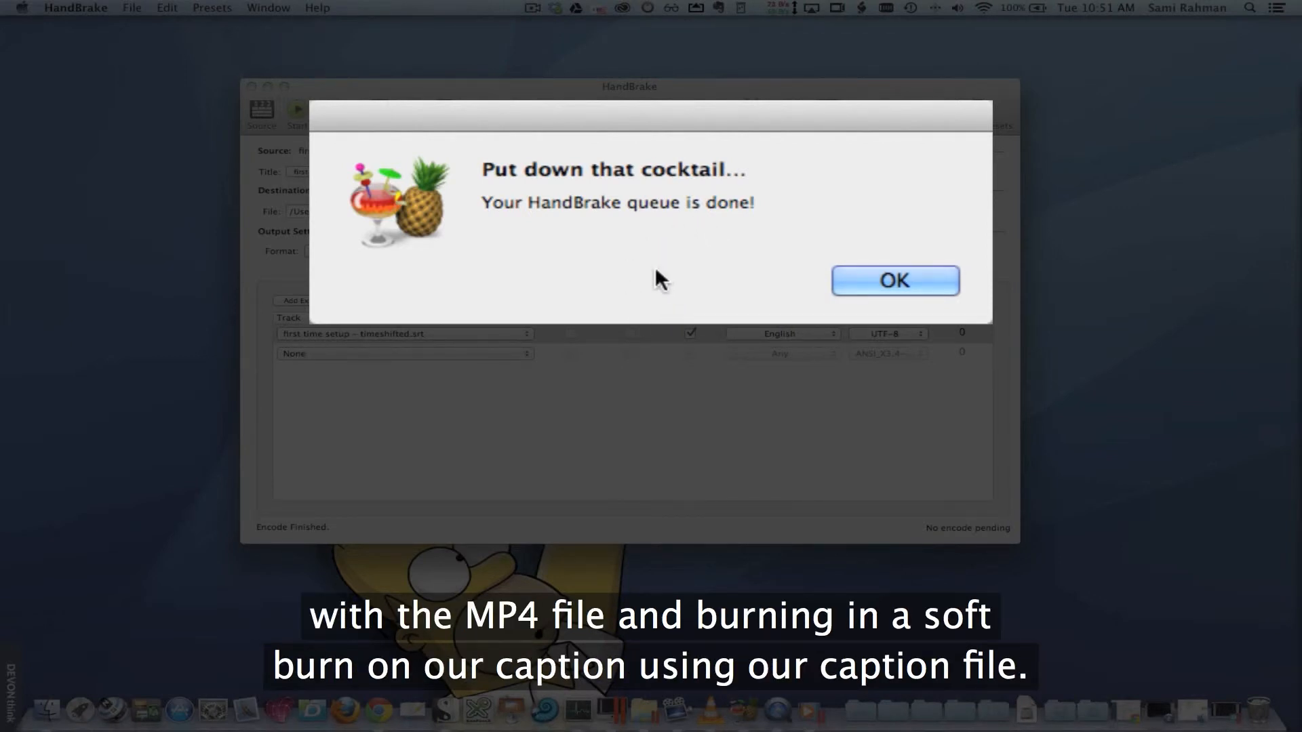
mouse_move(637, 279)
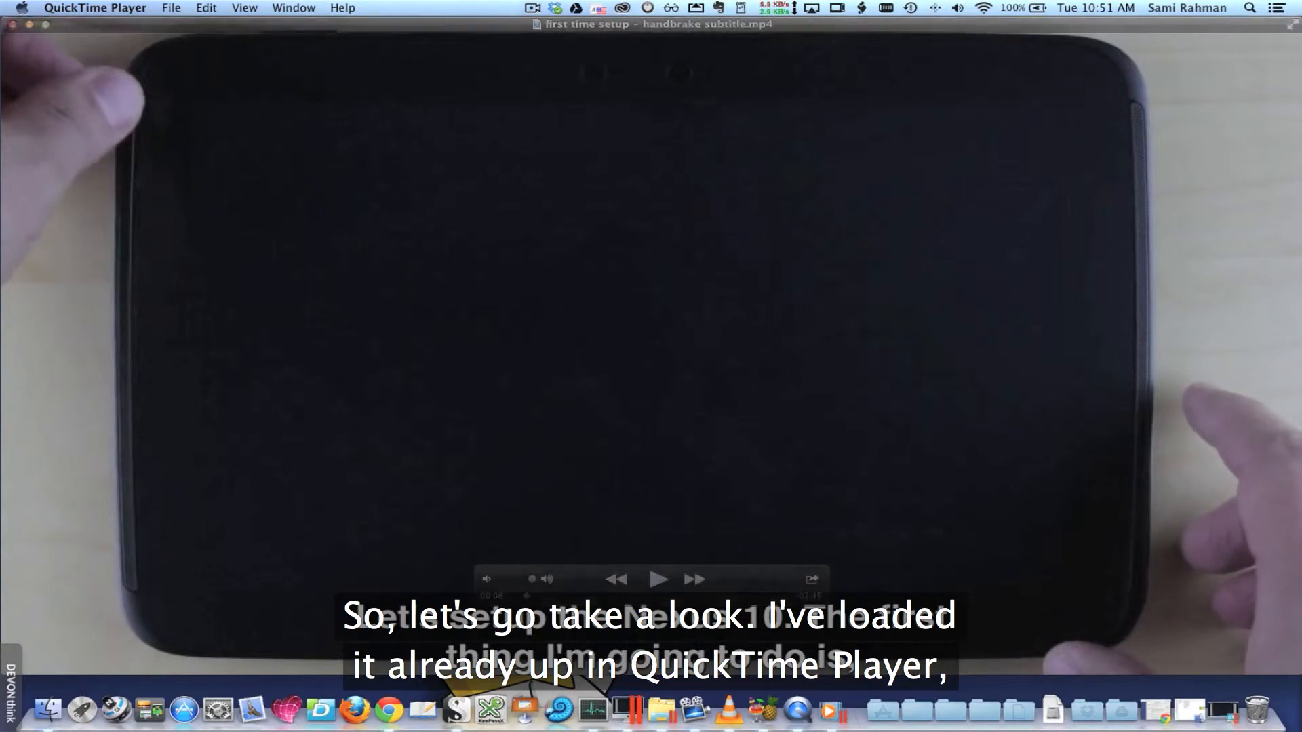
Enable the English subtitle track via View > Subtitles and check the captions during playback.
left_click(243, 8)
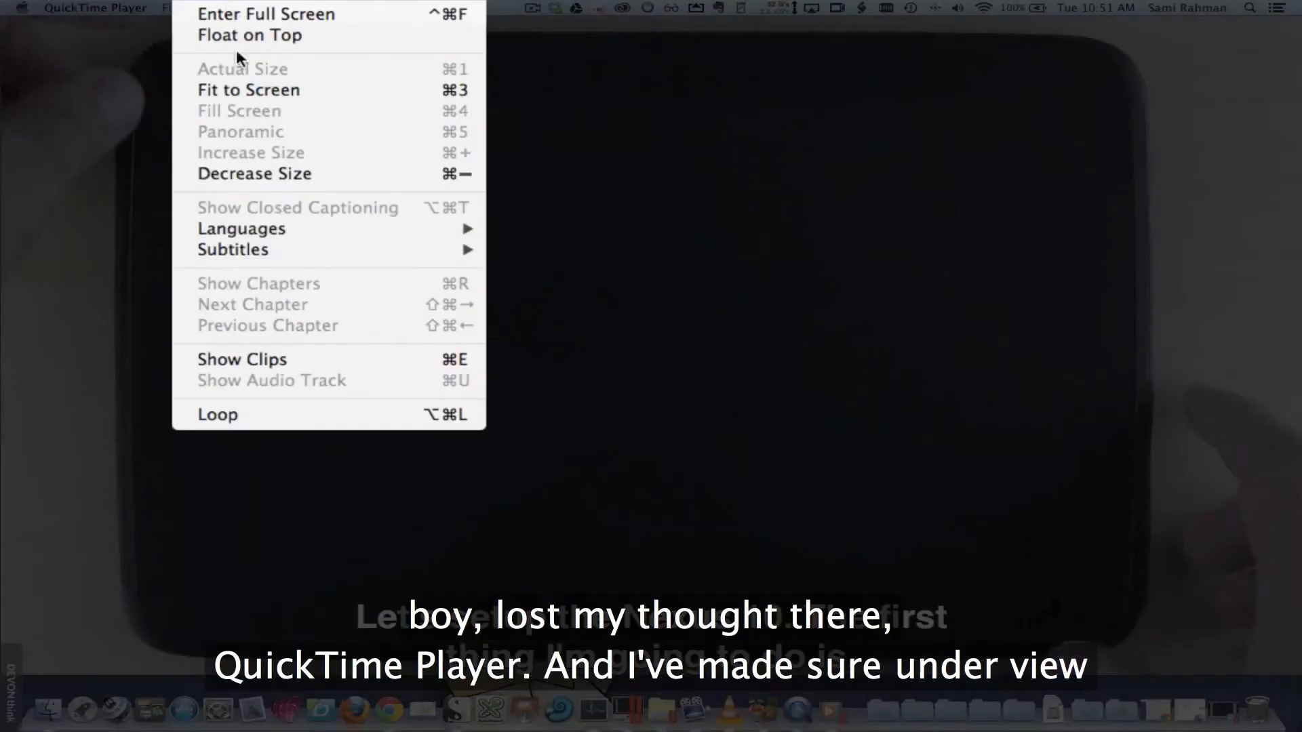
left_click(231, 250)
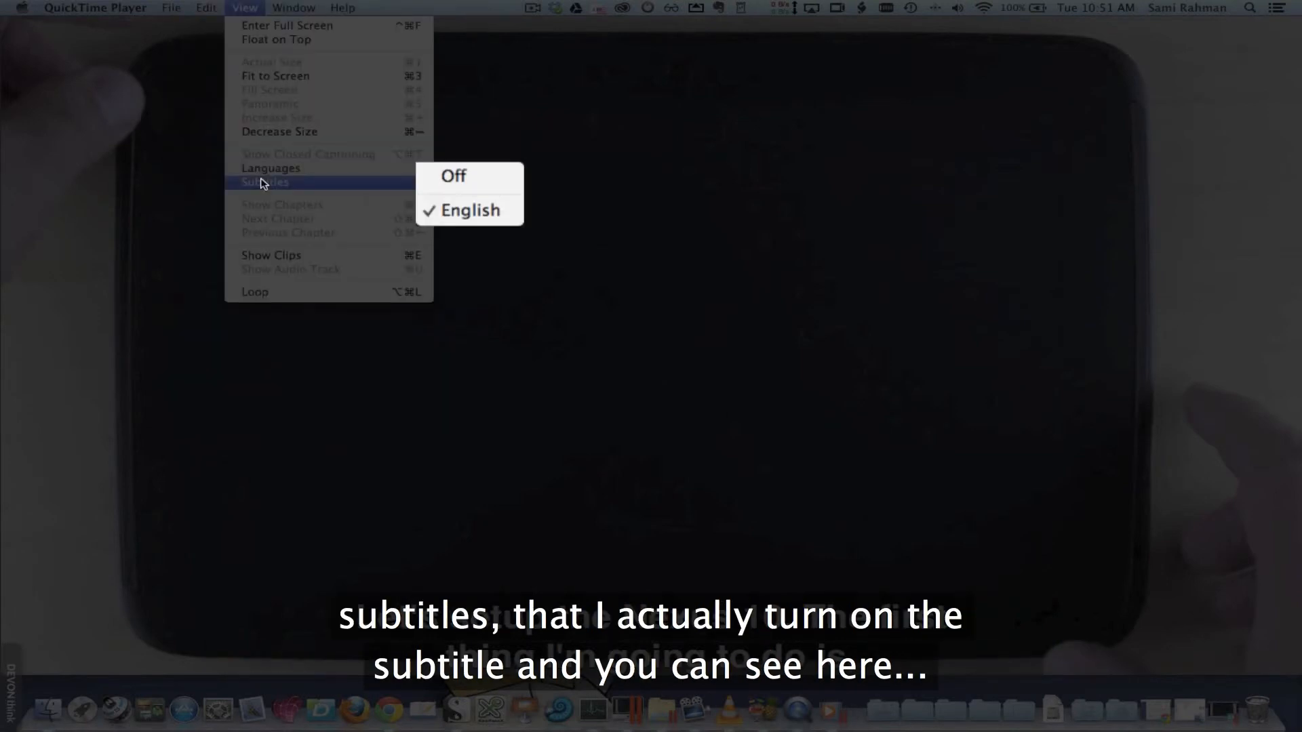
mouse_move(526, 281)
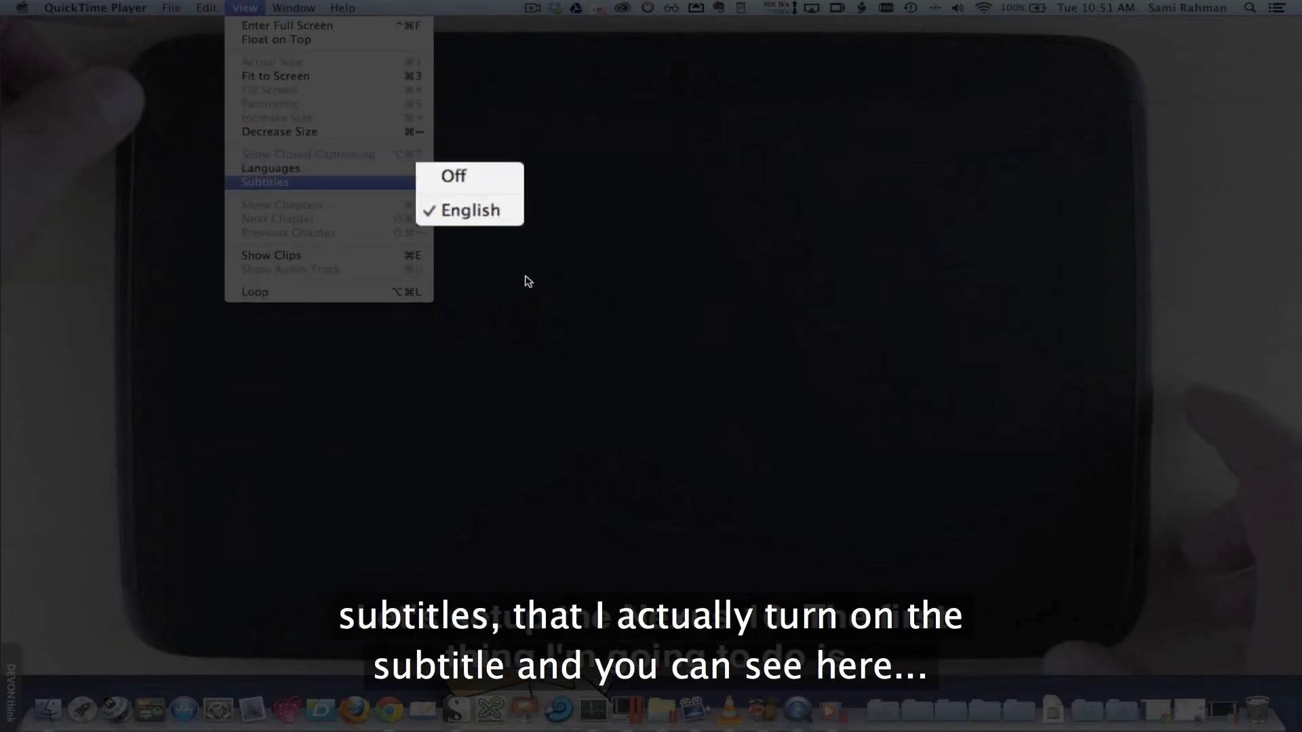
left_click(471, 209)
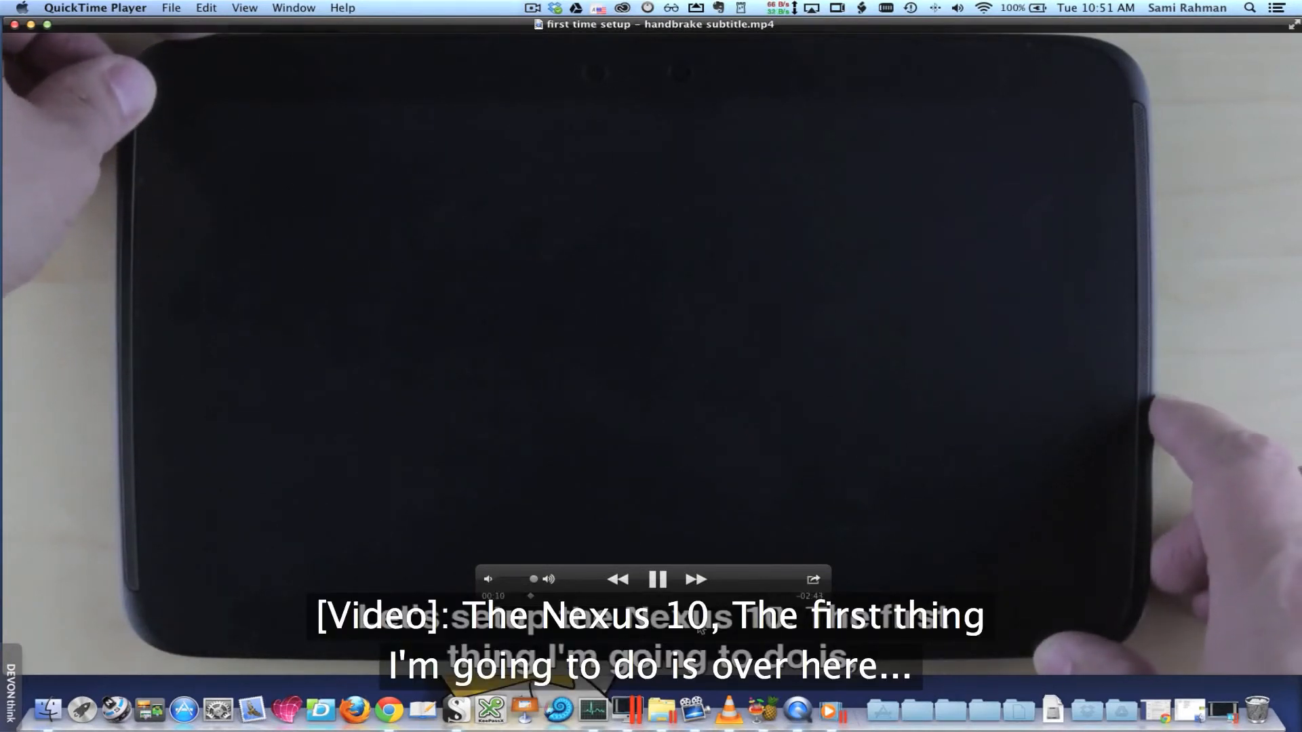
mouse_move(785, 645)
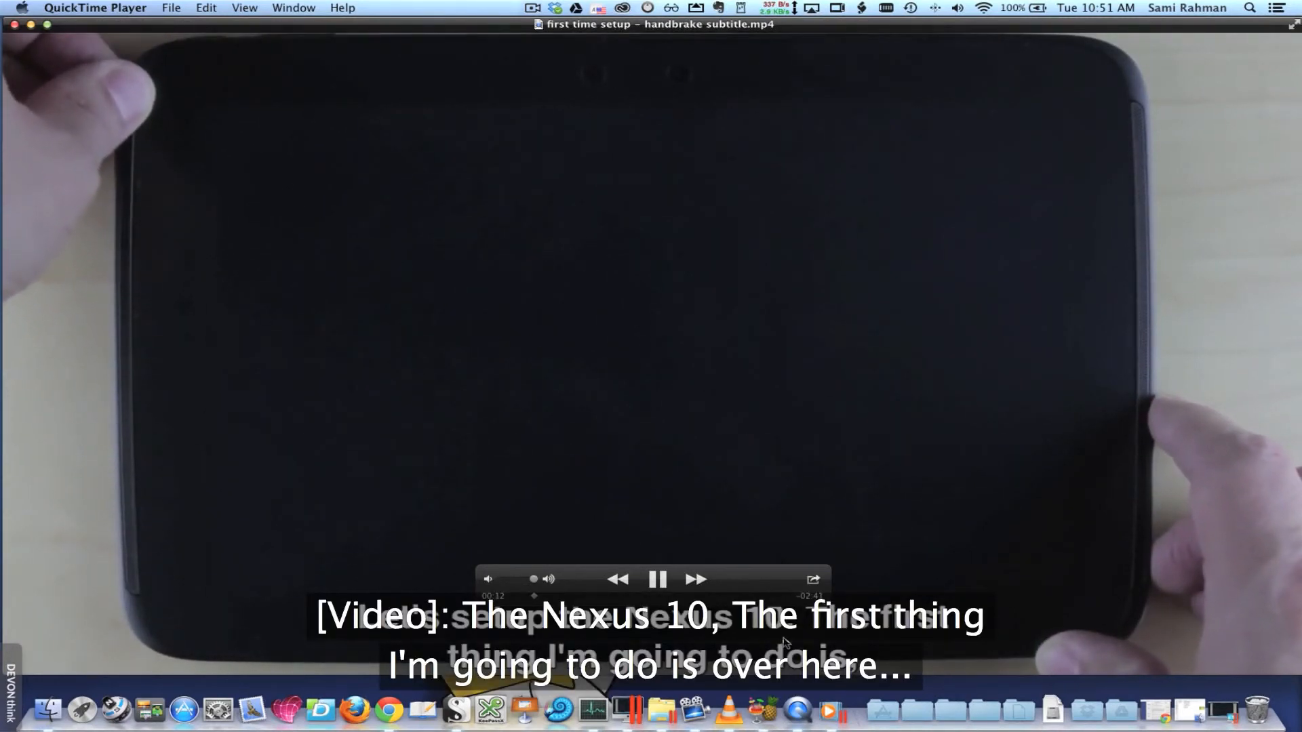
left_click(659, 579)
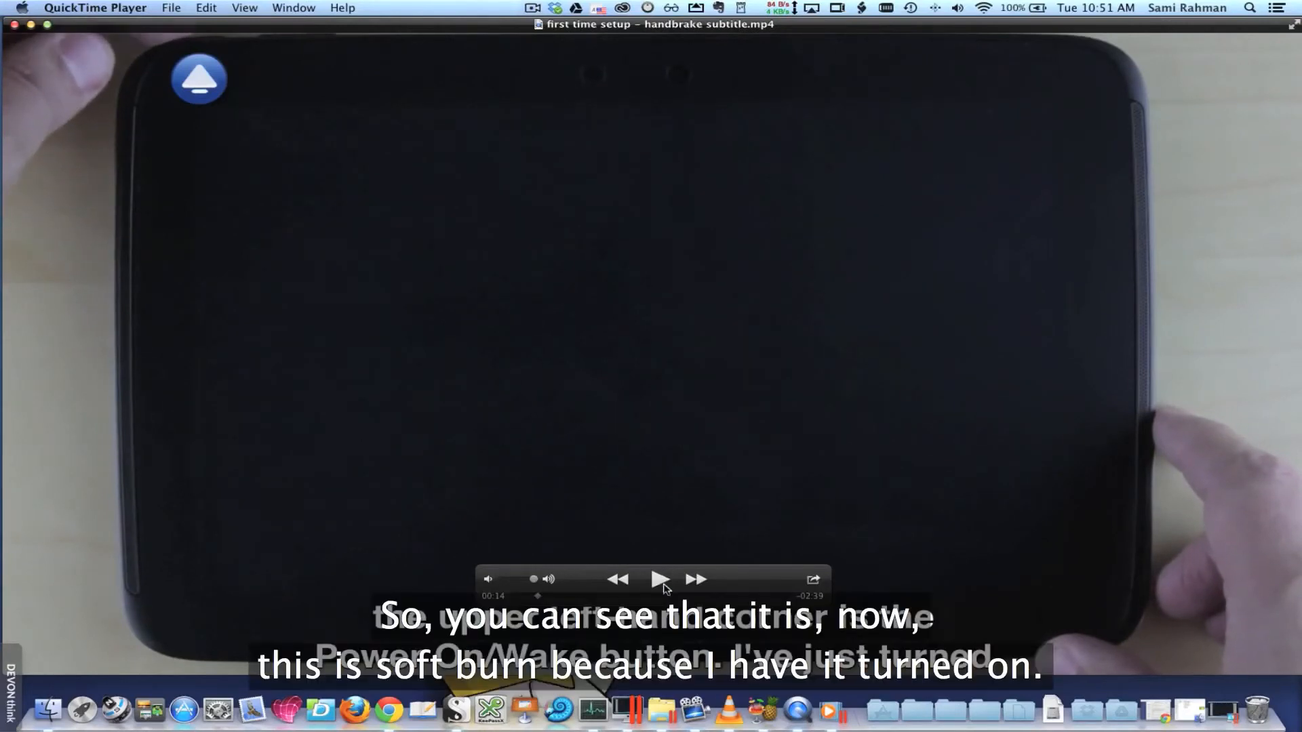
mouse_move(654, 486)
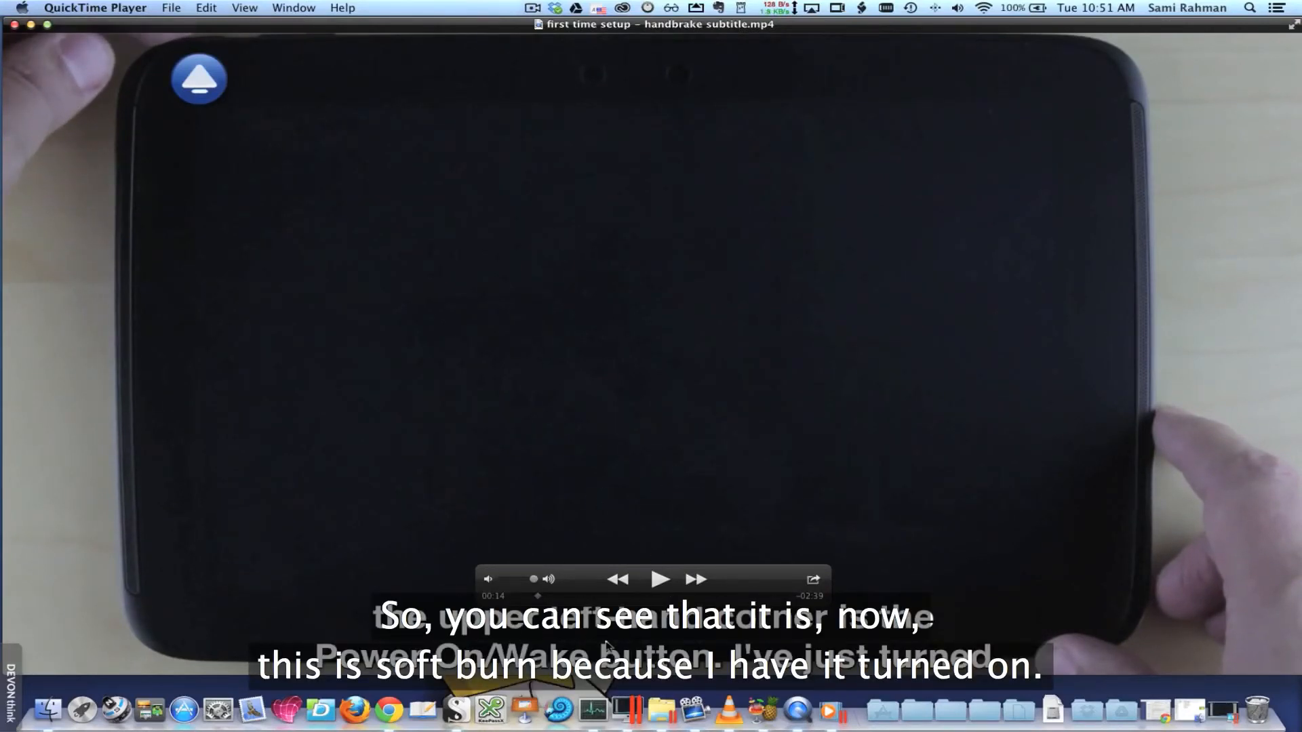
left_click(244, 8)
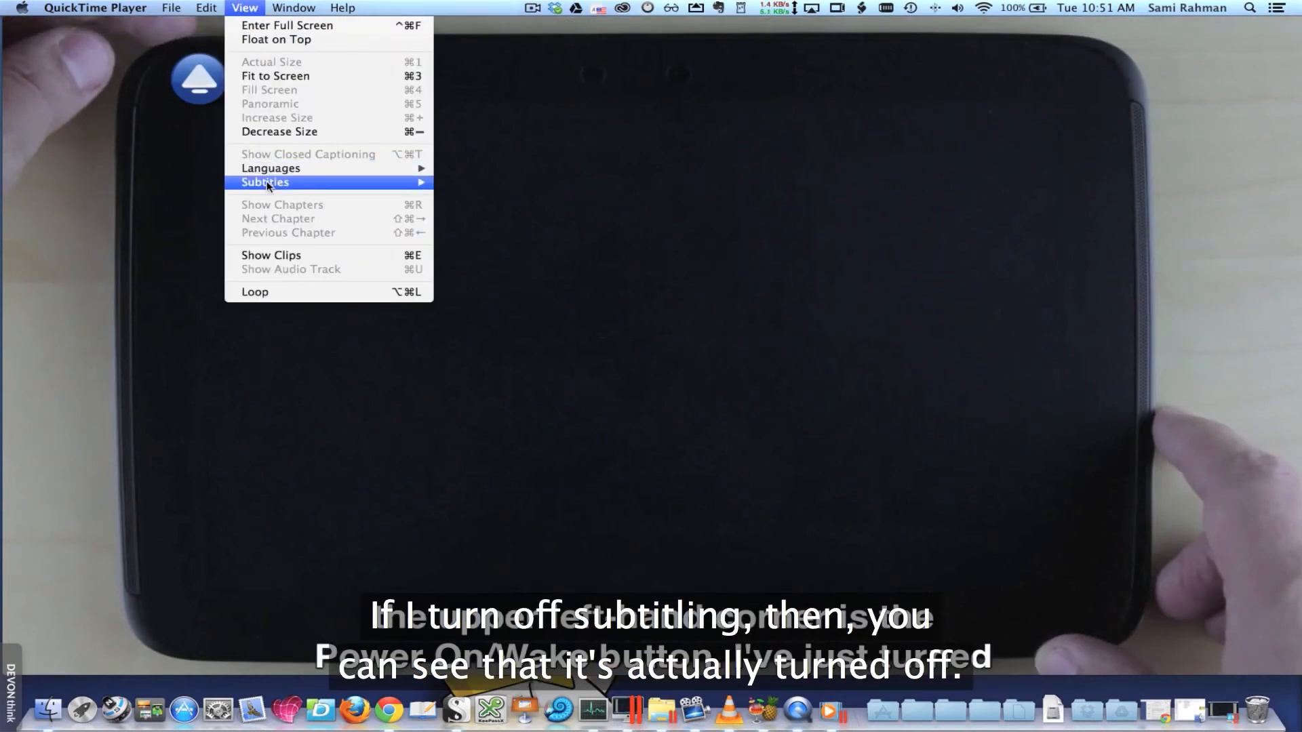